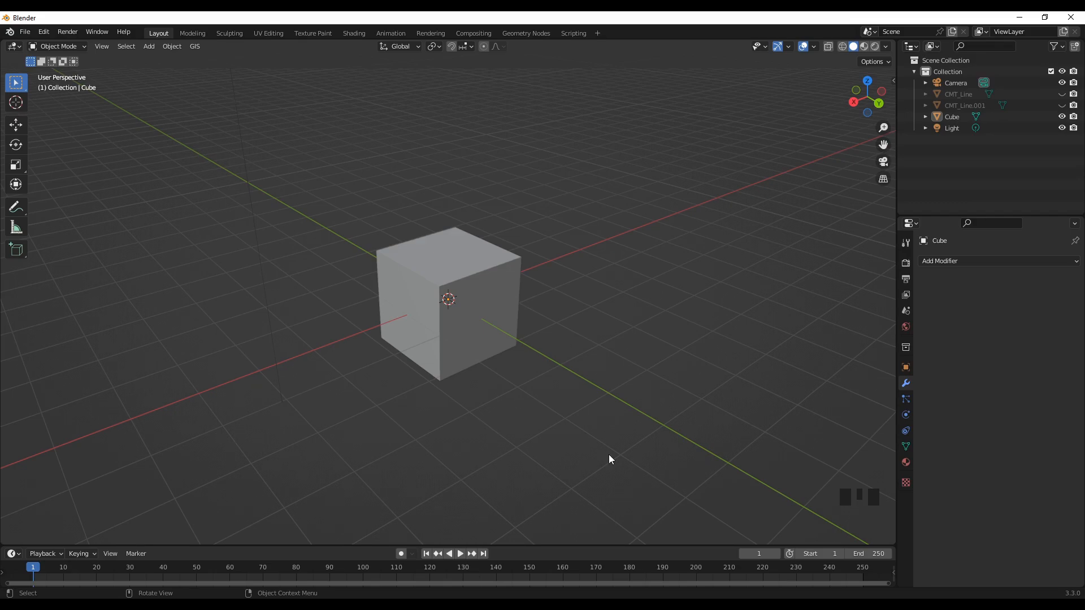
pyautogui.moveTo(448, 348)
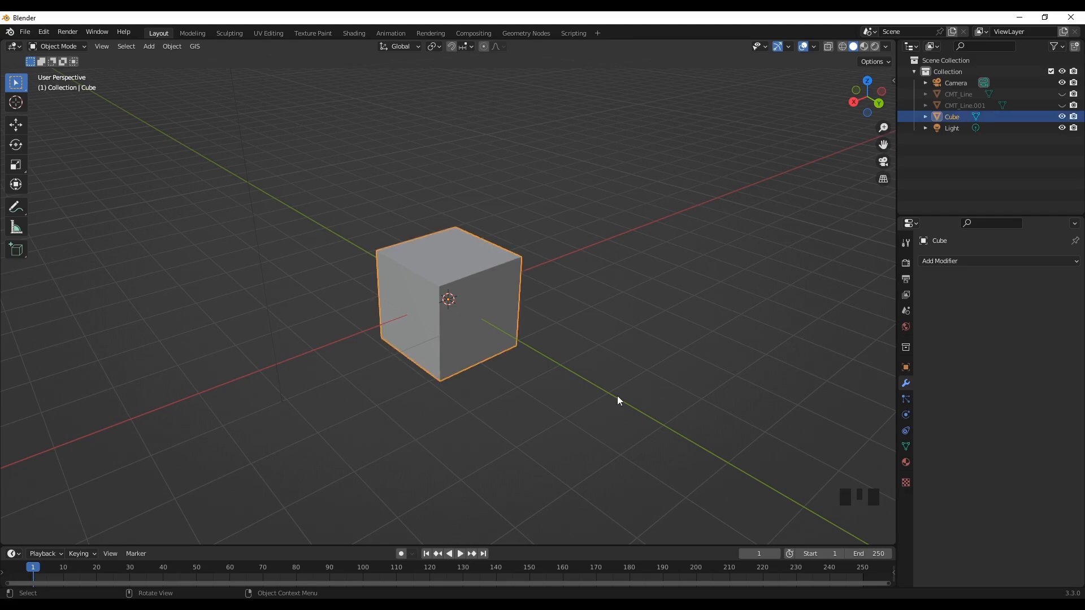
# Step: Zoom in on the front view of the default cube
pyautogui.scroll(3)
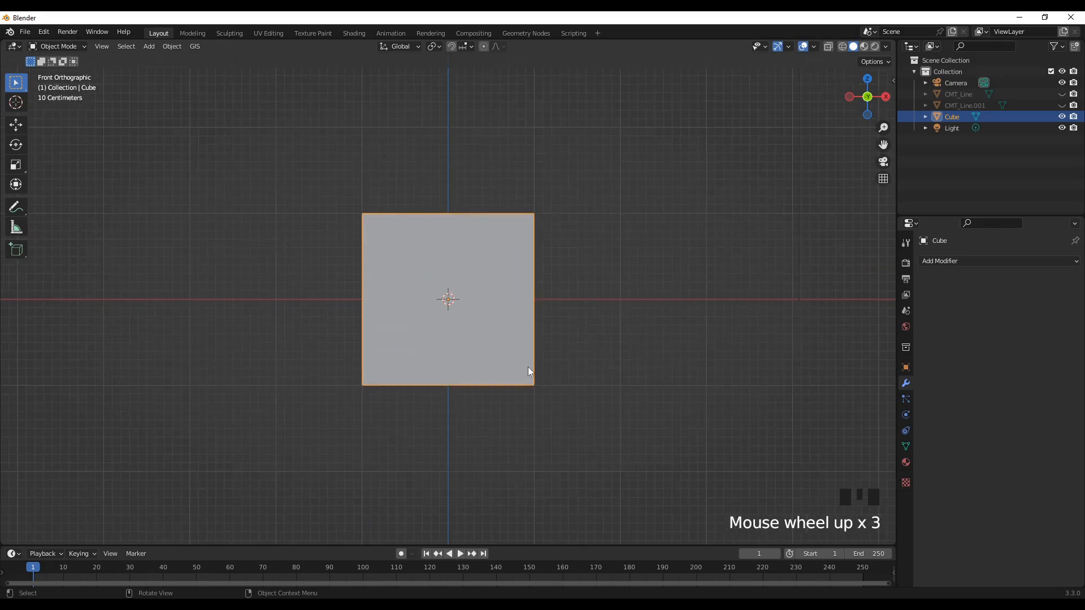
pyautogui.scroll(3)
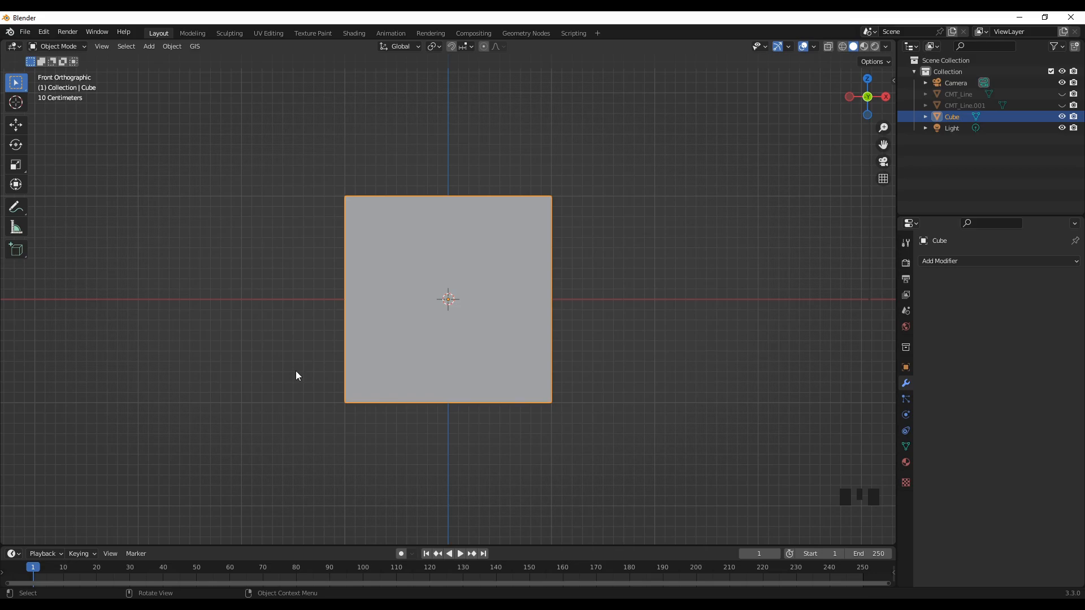
pyautogui.moveTo(300, 348)
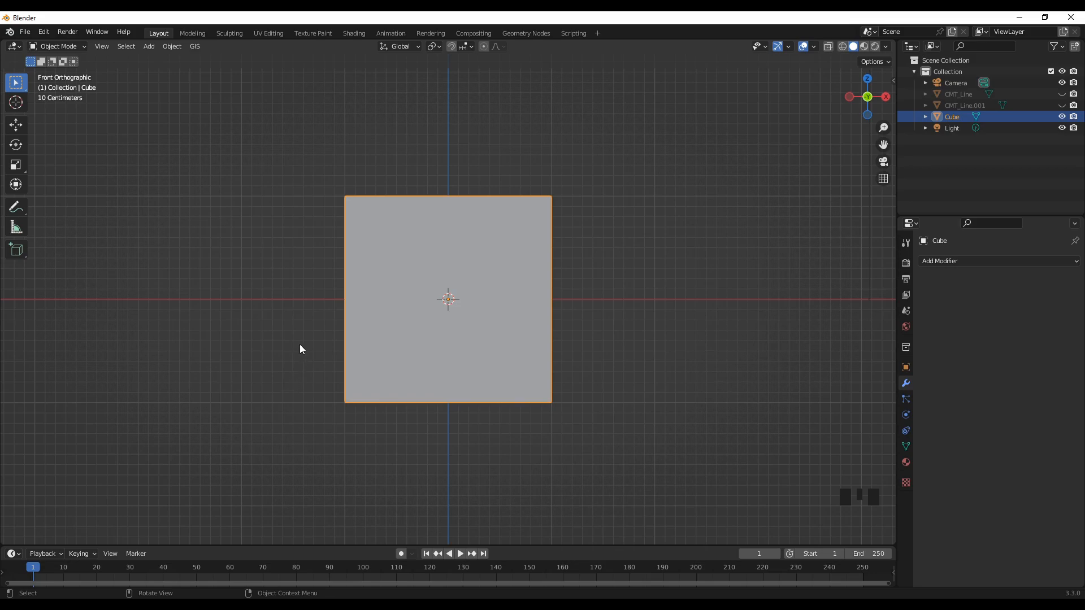
pyautogui.moveTo(306, 340)
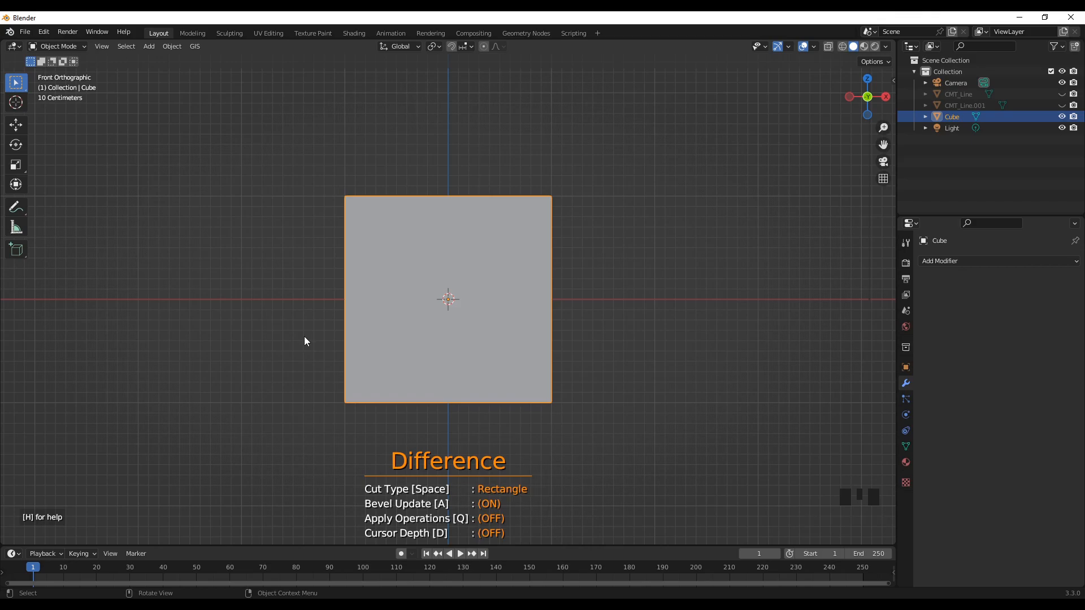
# Step: Cycle the Carver cut type from Rectangle to Line
pyautogui.press('space')
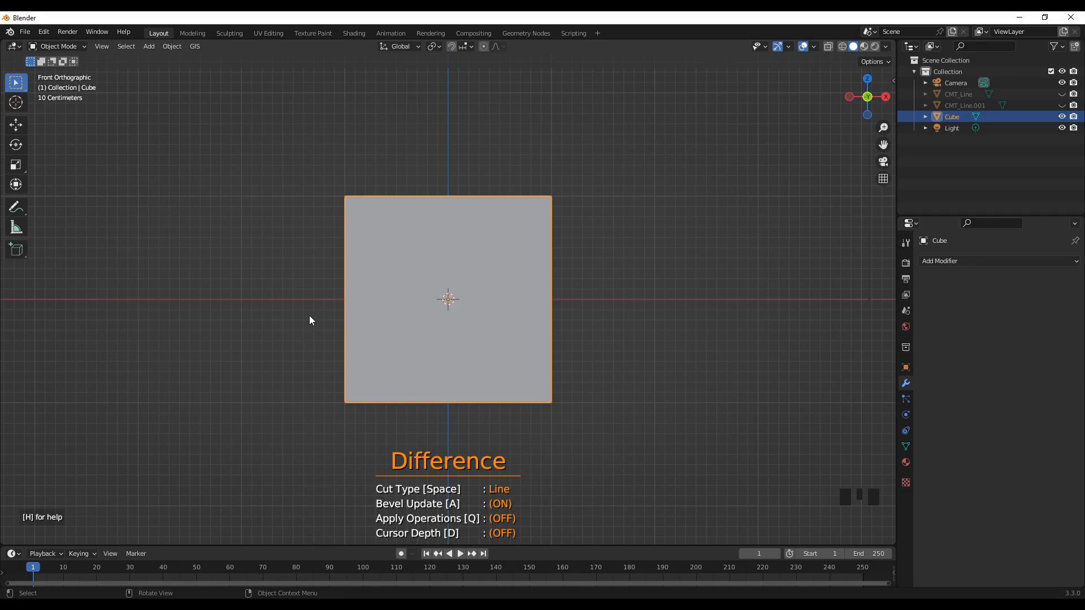
pyautogui.moveTo(273, 170)
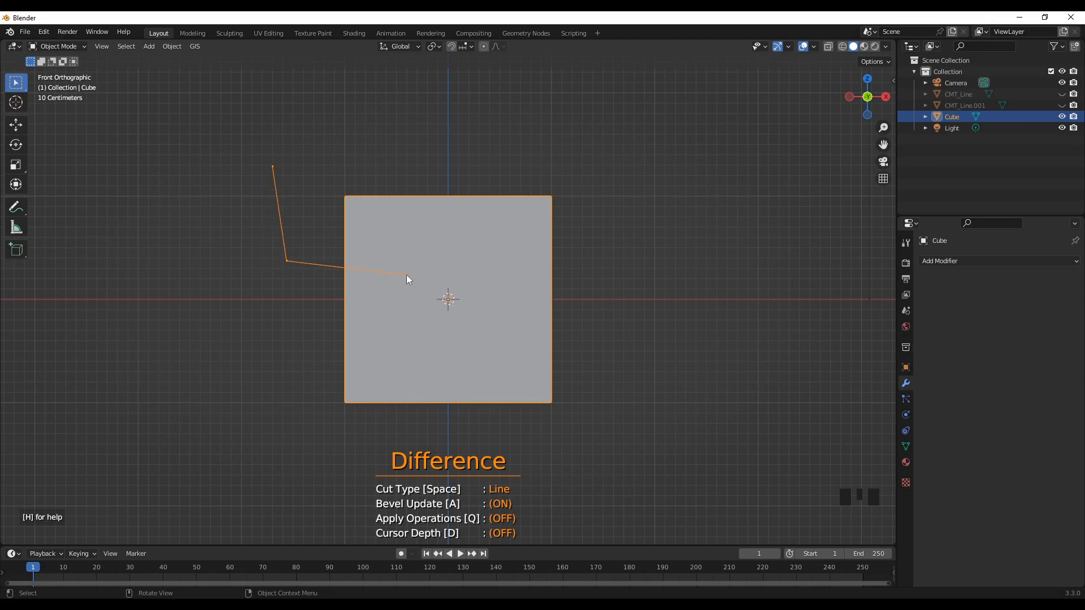
pyautogui.moveTo(457, 339)
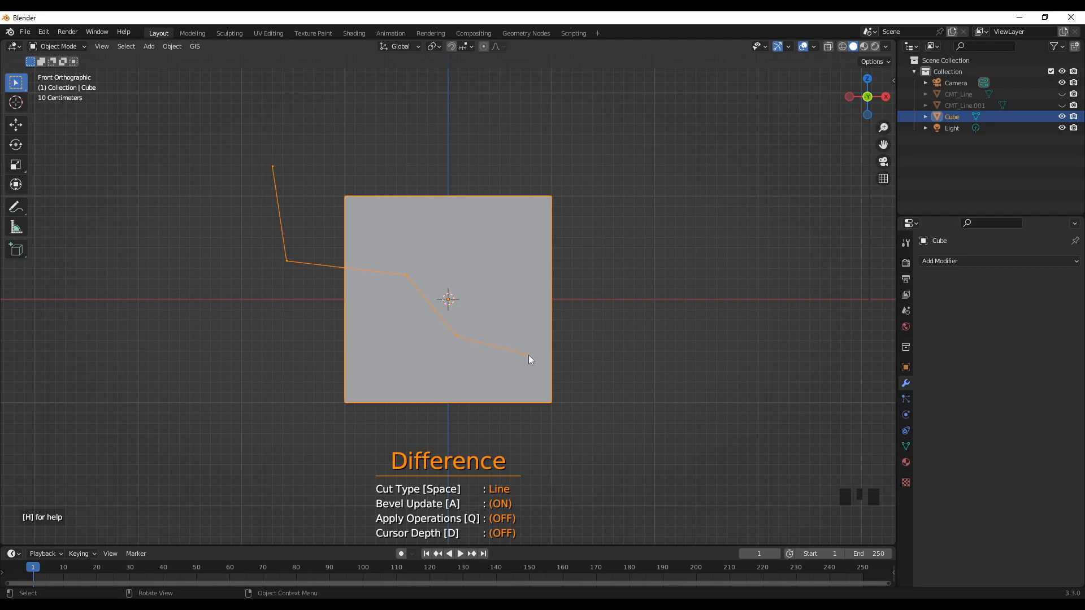
pyautogui.moveTo(588, 360)
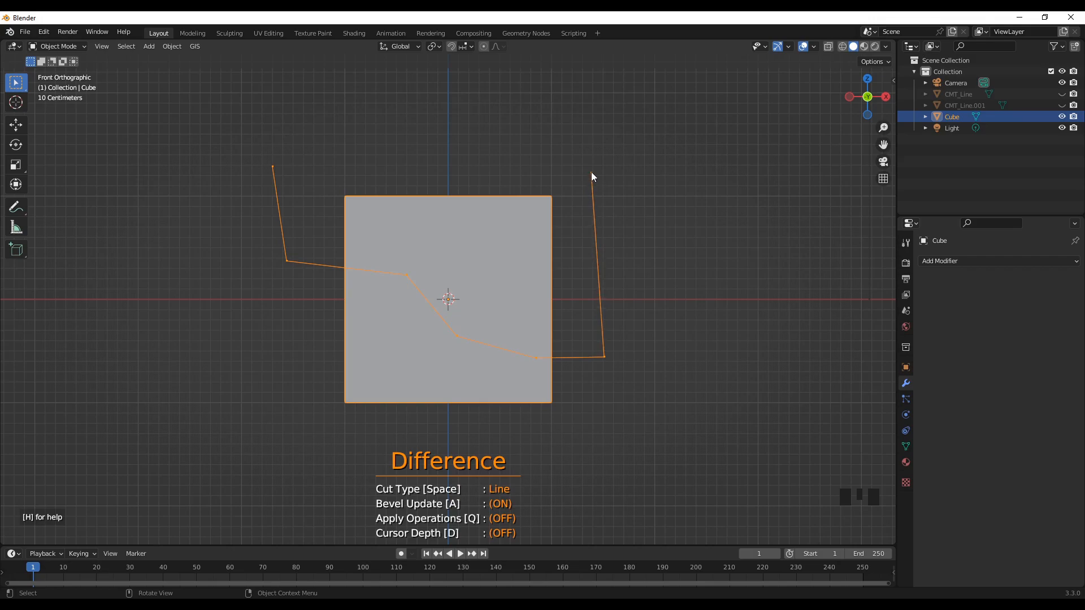
pyautogui.moveTo(591, 170)
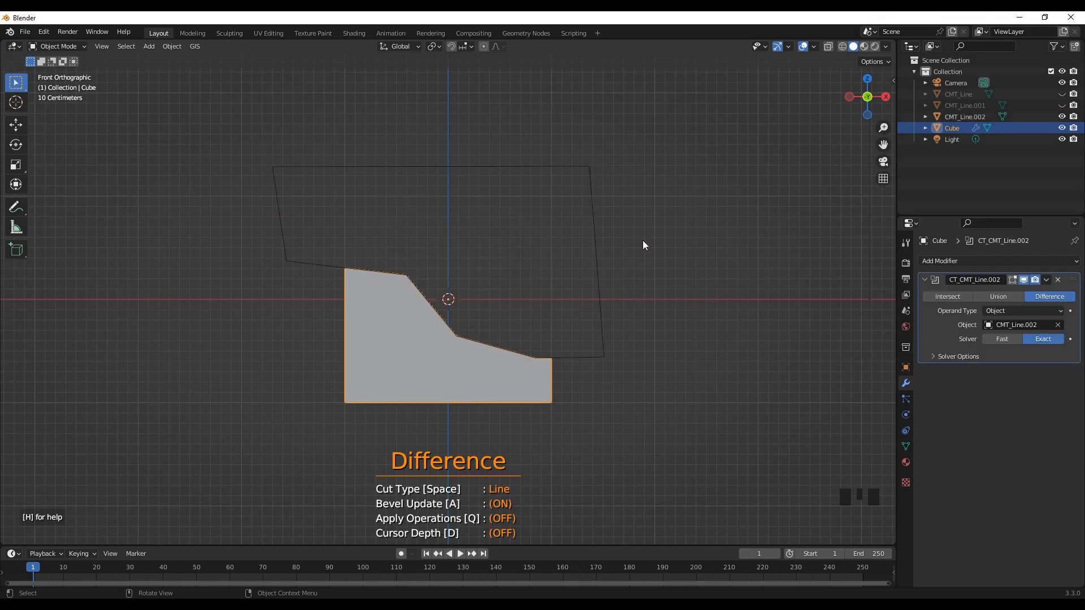
pyautogui.moveTo(730, 298)
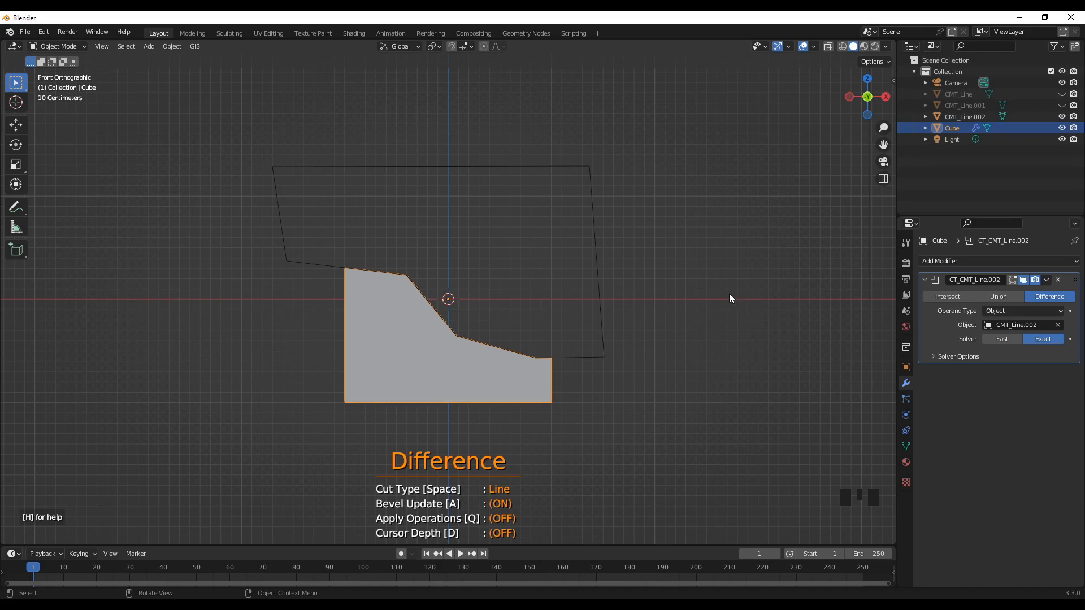
pyautogui.moveTo(726, 299)
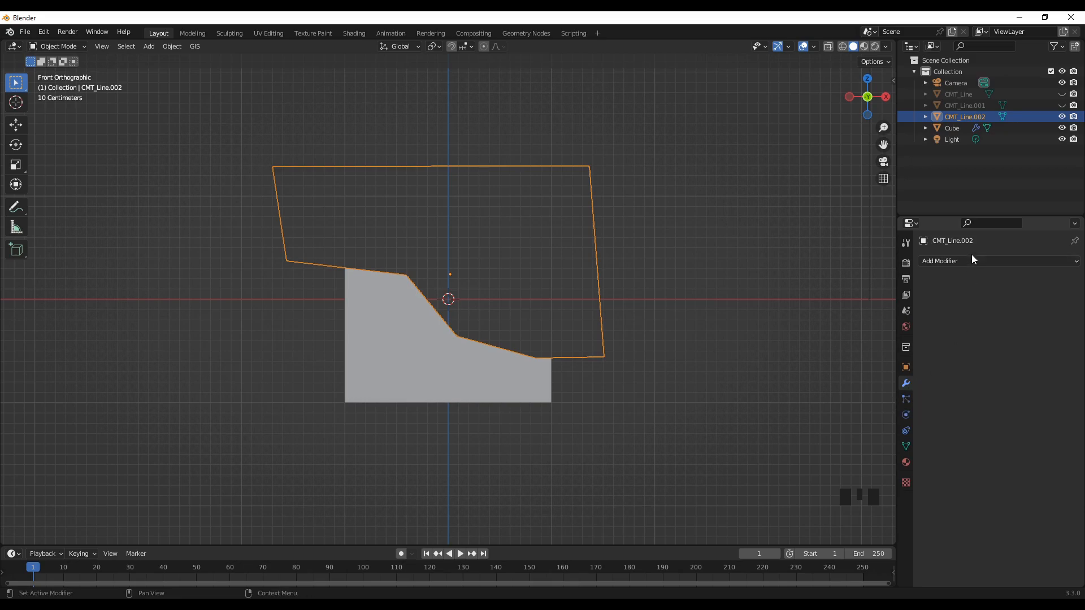
# Step: Add a Solidify modifier to the CMT_Line.002 cutter
pyautogui.click(940, 261)
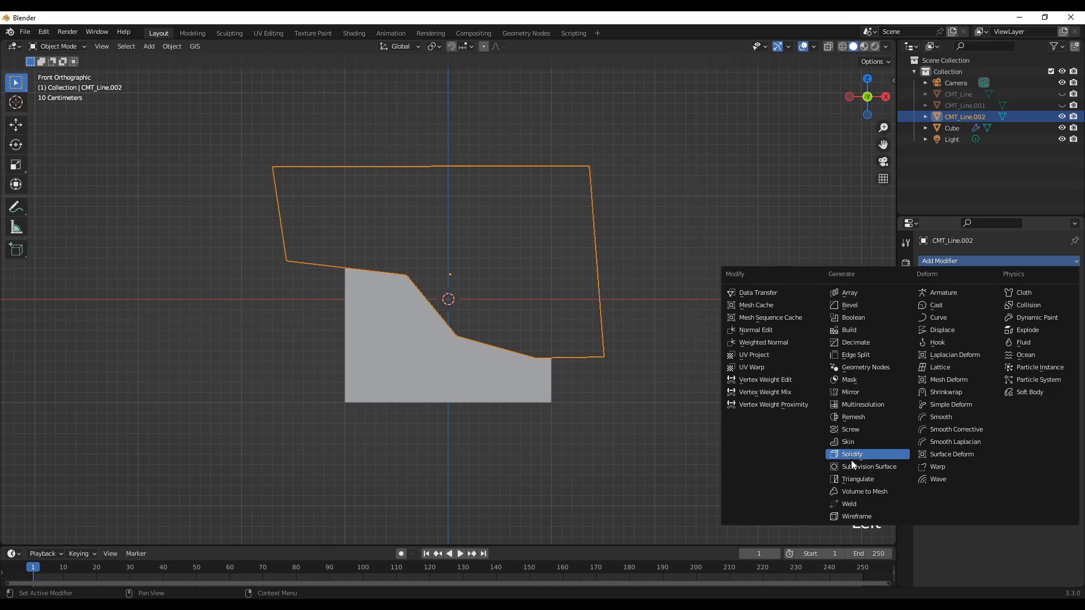
pyautogui.click(852, 454)
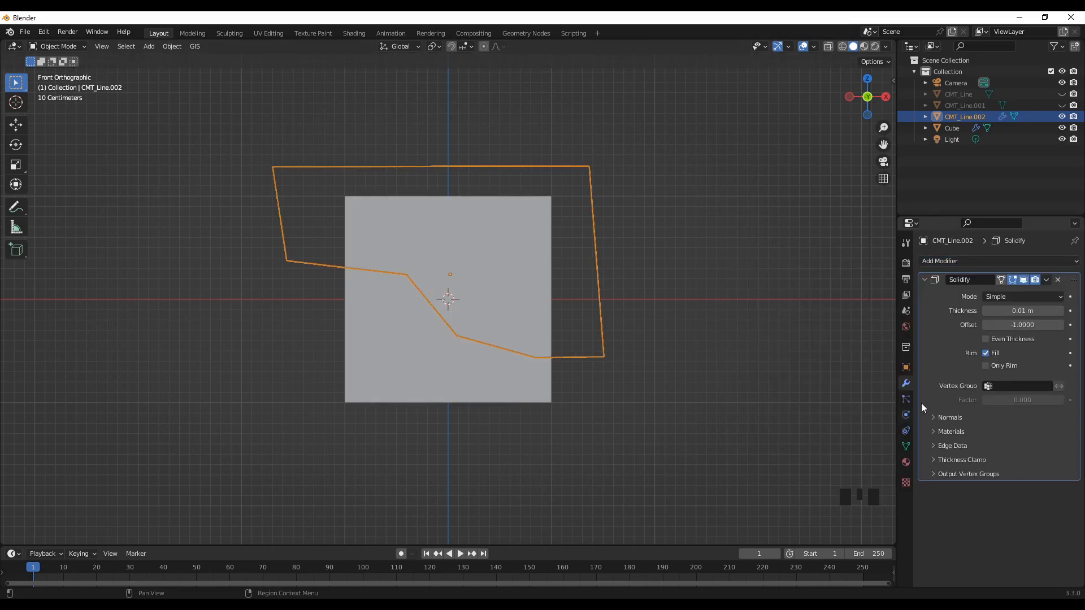
# Step: Zoom in and raise the cutter's Solidify thickness
pyautogui.scroll(3)
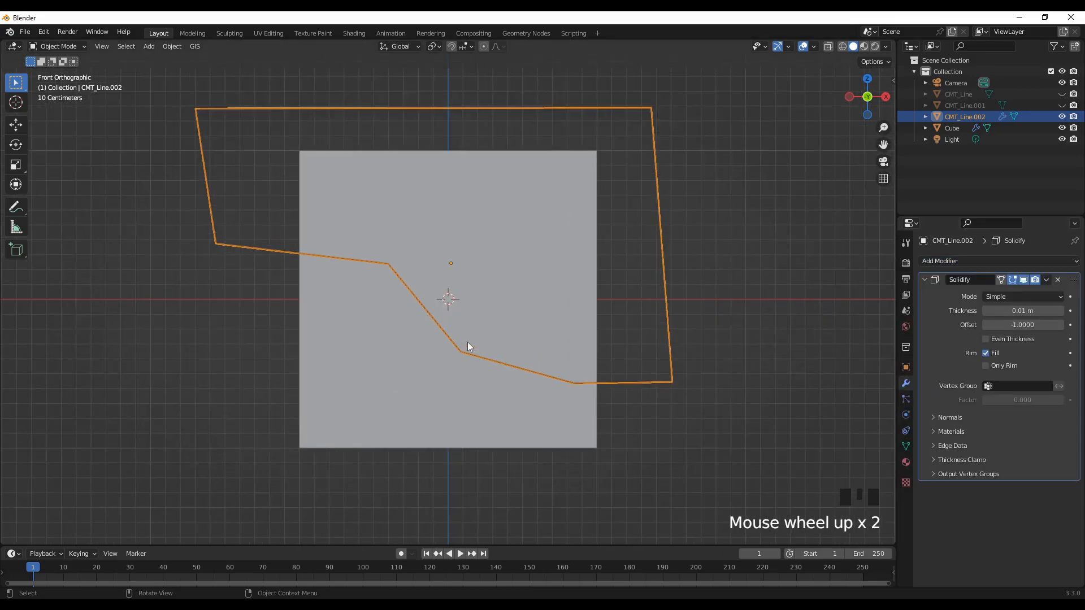
pyautogui.moveTo(1005, 320)
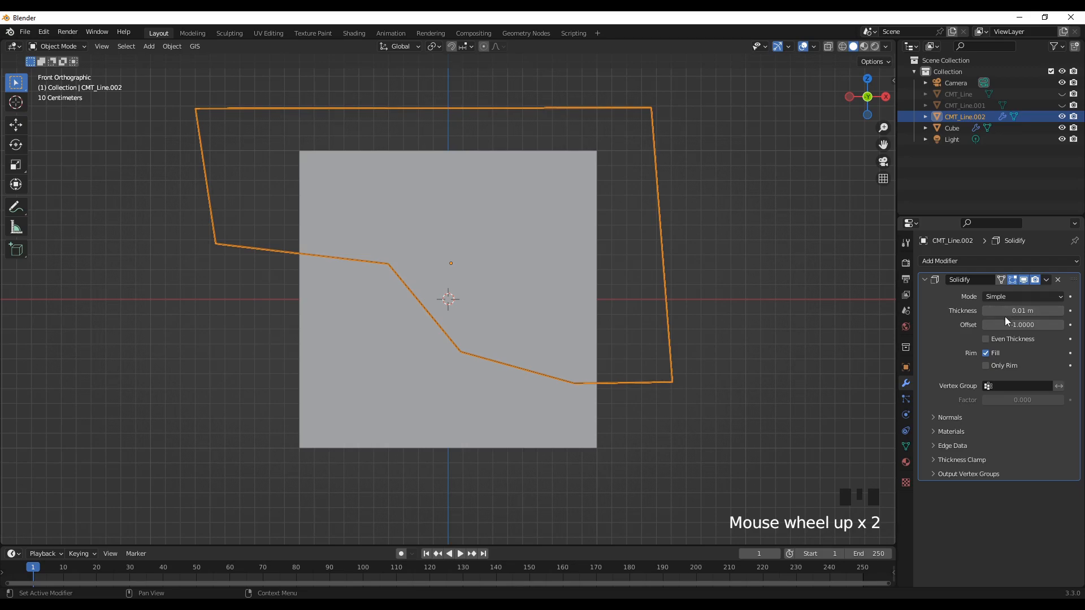
pyautogui.click(1022, 310)
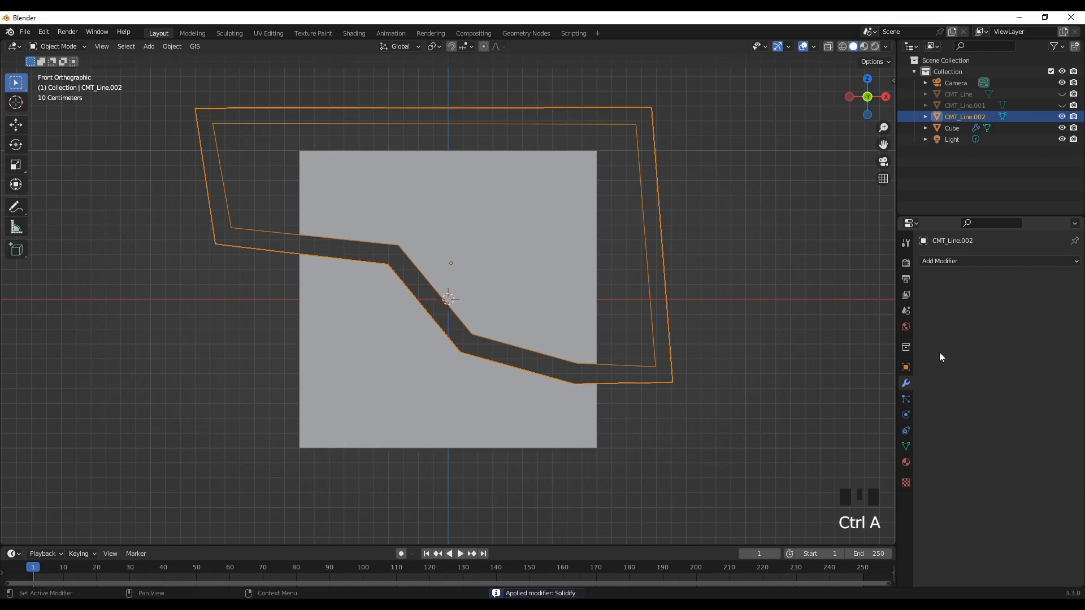
pyautogui.click(668, 293)
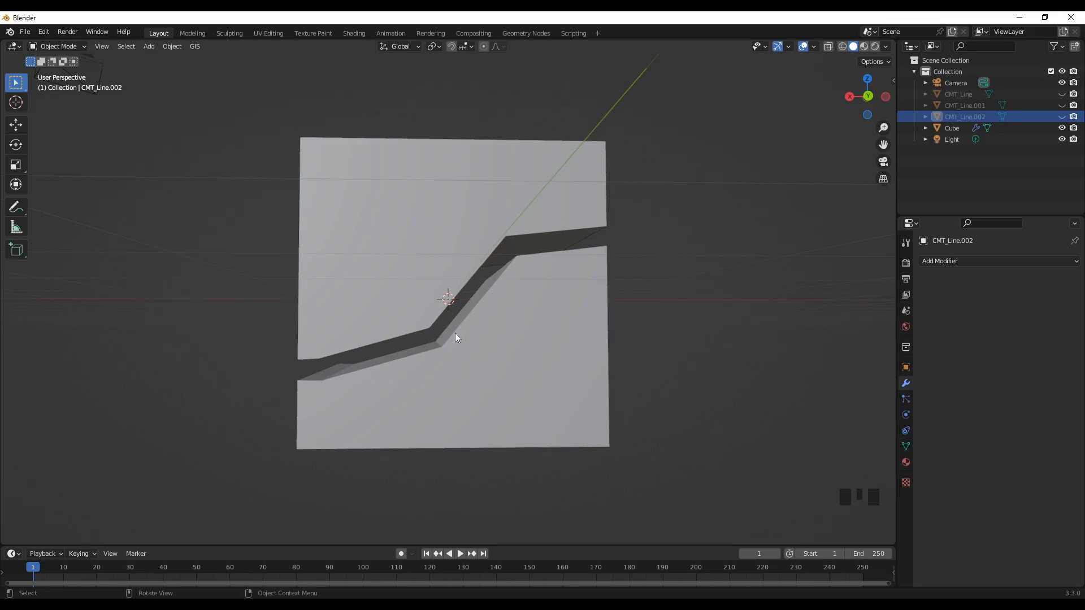
pyautogui.moveTo(540, 249)
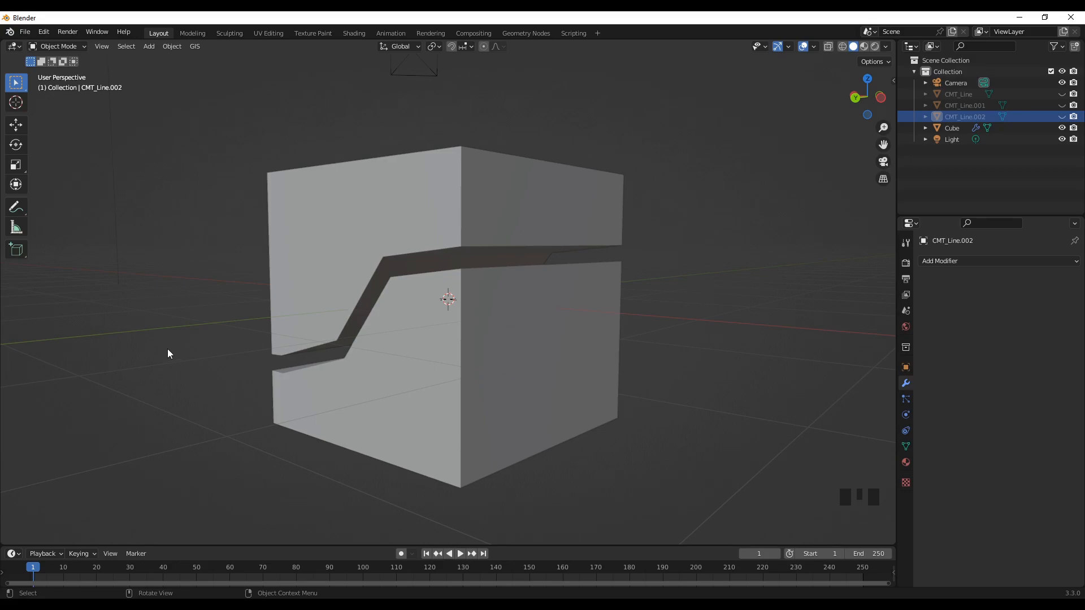
pyautogui.moveTo(259, 399)
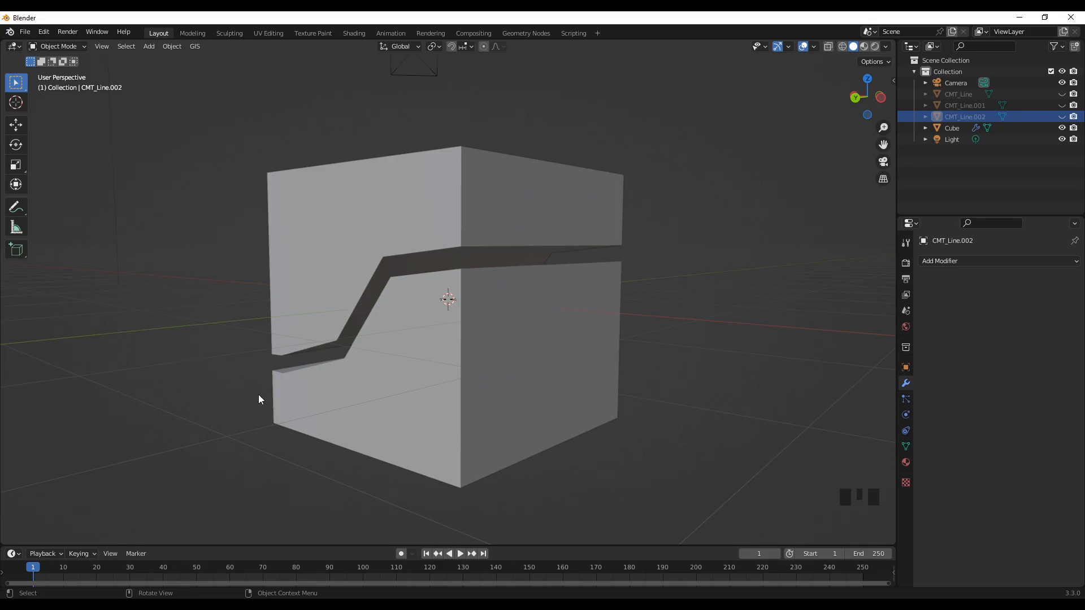
pyautogui.moveTo(379, 450)
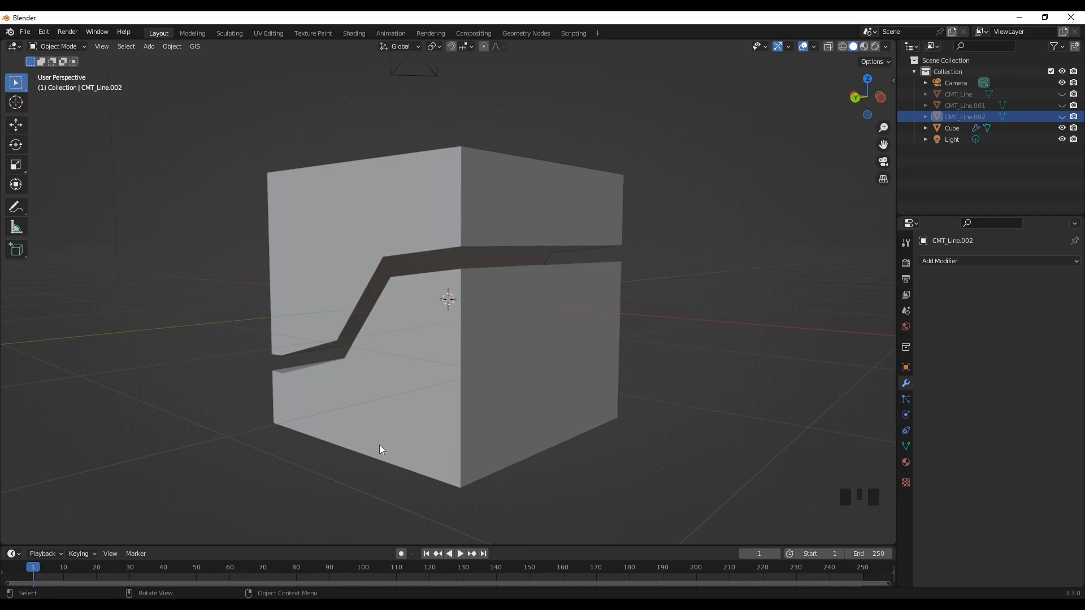
pyautogui.moveTo(597, 507)
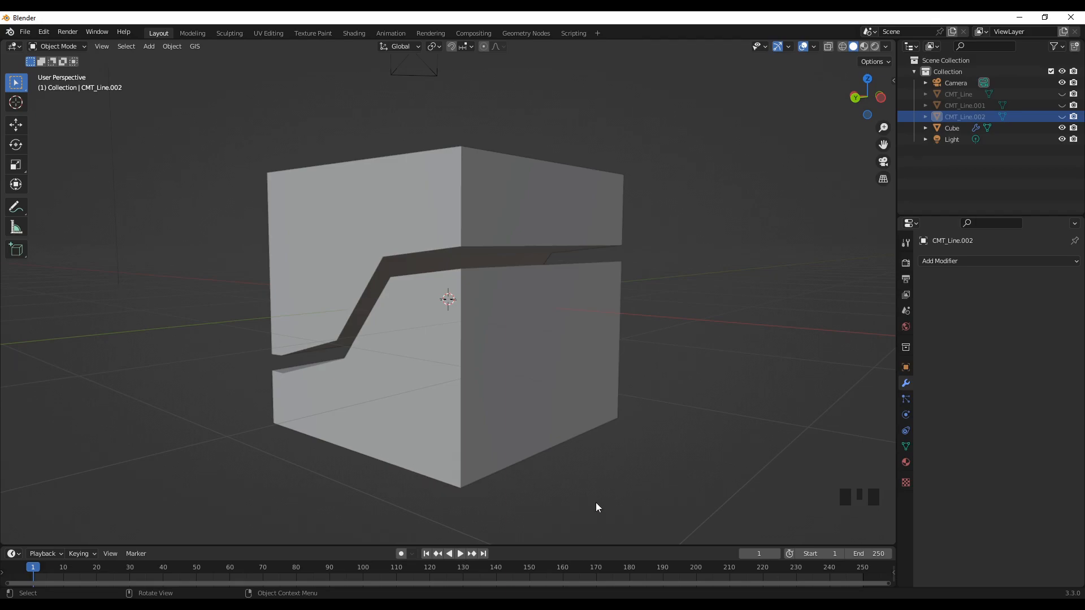
pyautogui.moveTo(607, 478)
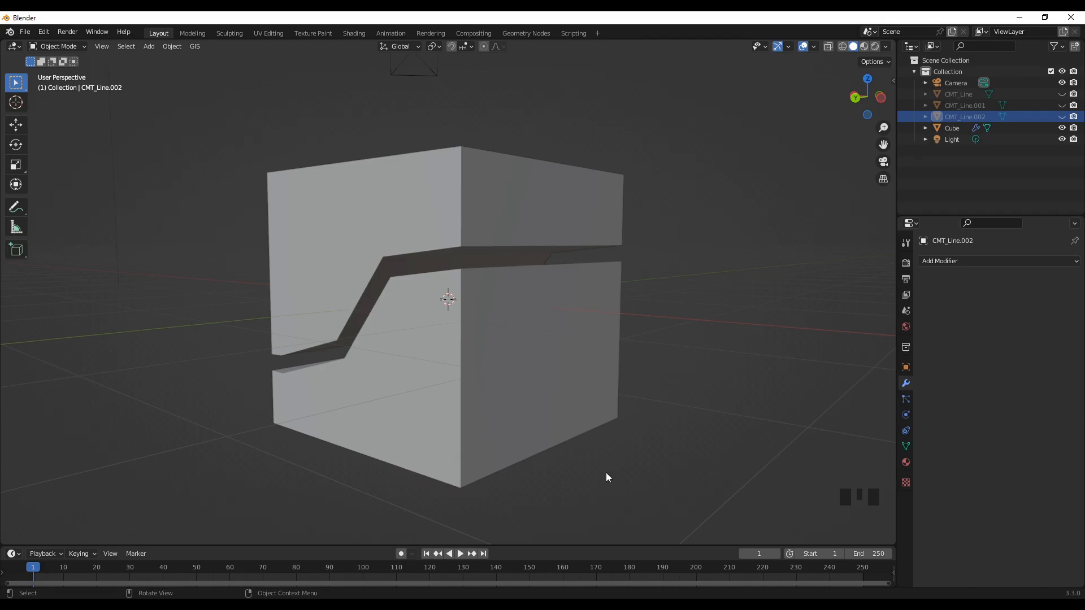